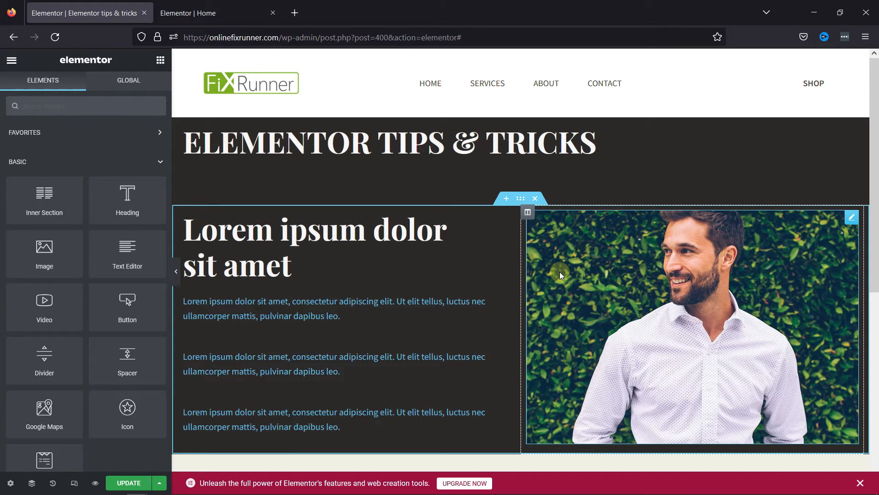
- Scroll down past the Lorem ipsum section to where the new section goes
scroll(down, 3)
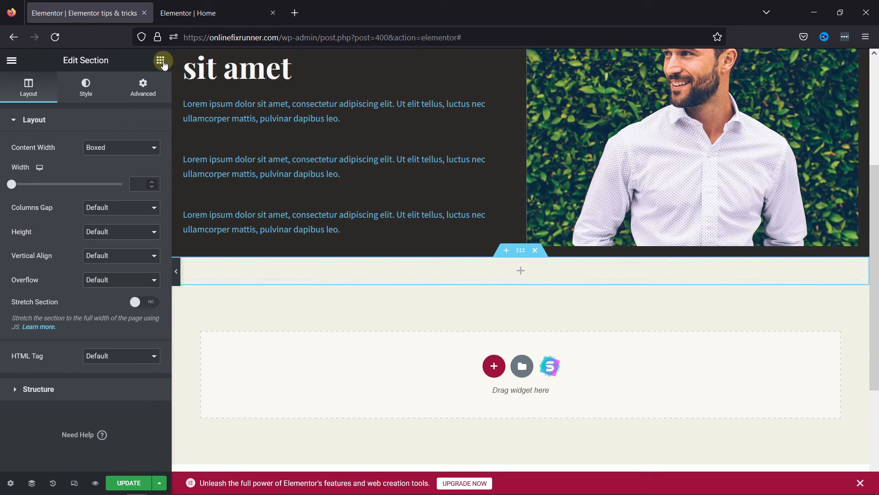
- Add two Button widgets stacked in the new section from the widgets panel
click(162, 60)
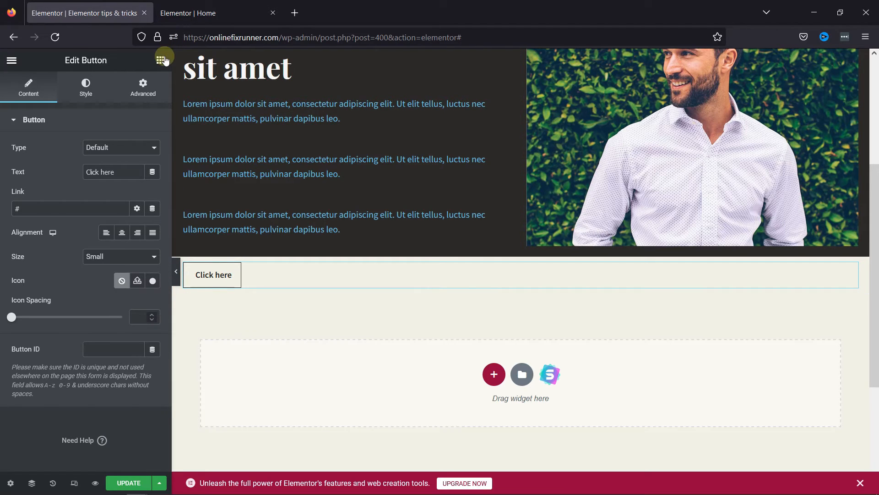
click(160, 60)
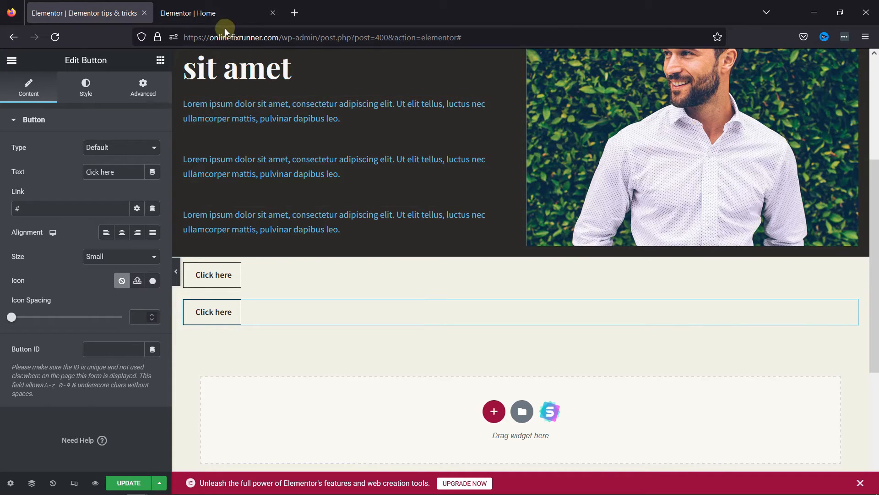
- Switch to the Home page editor to reach the yellow KNOW MORE button
click(218, 13)
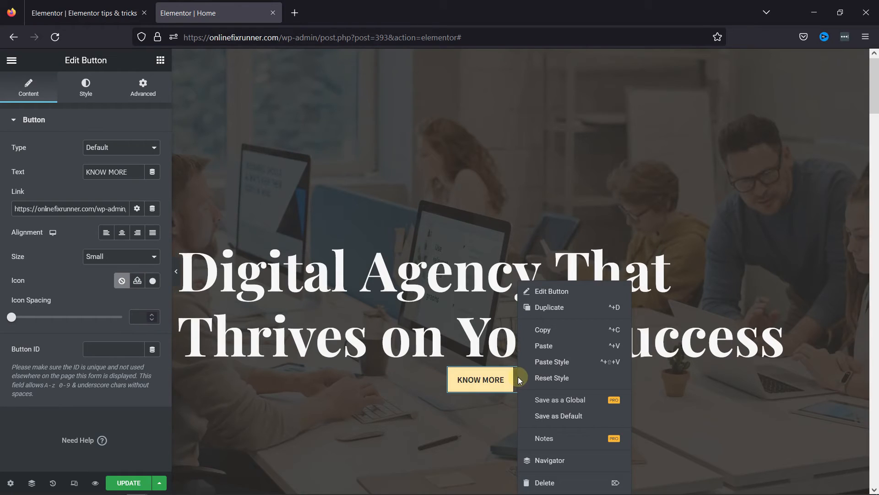
mouse_move(546, 346)
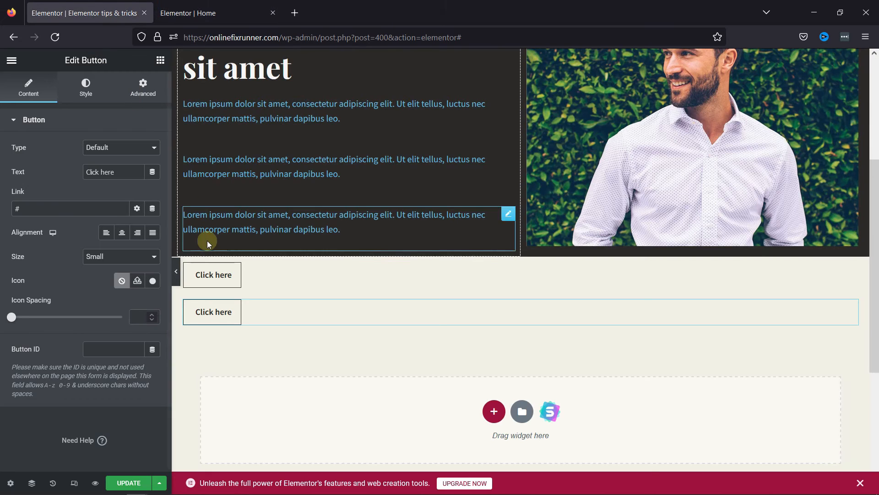
- Paste the yellow Home page button style onto both Click here buttons
right_click(212, 274)
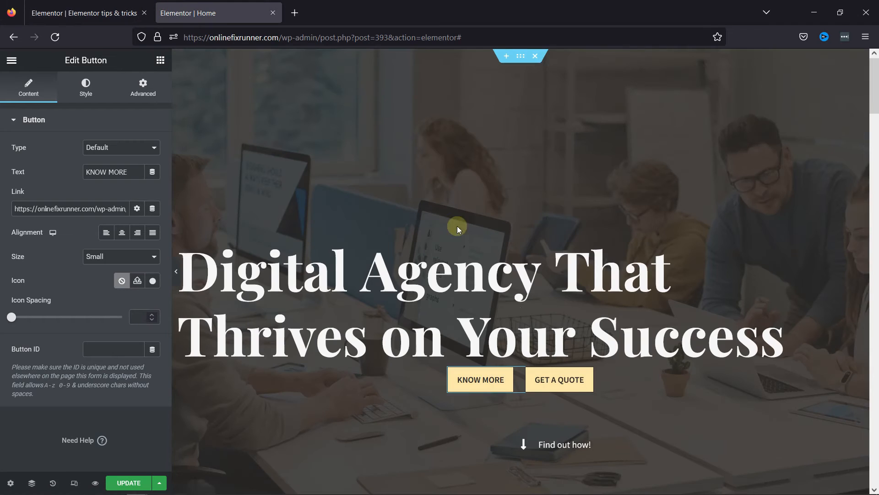
right_click(559, 379)
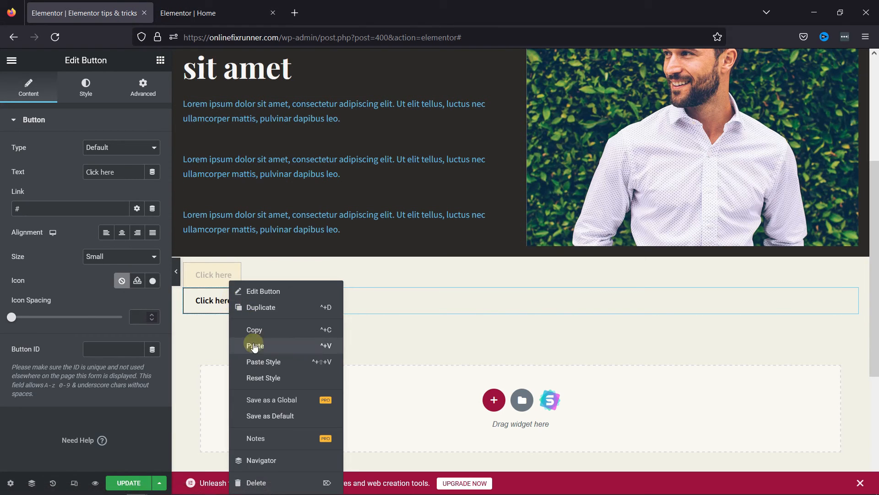
click(254, 345)
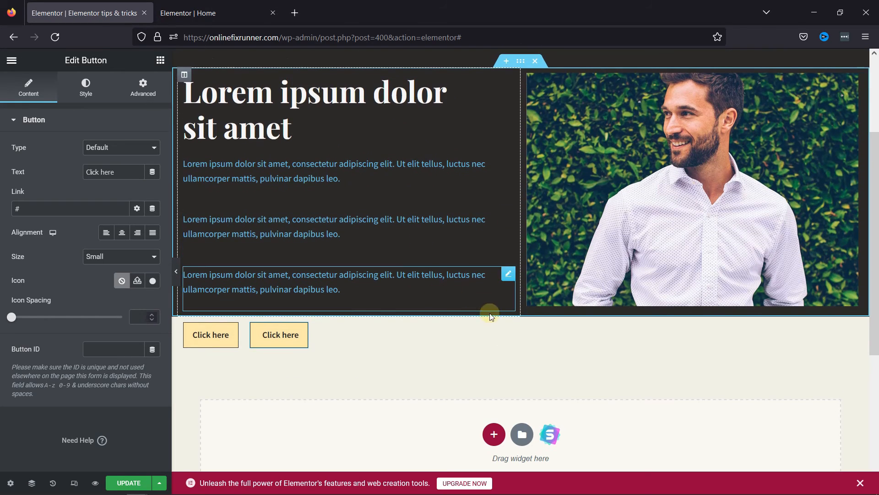
- Select the buttons' section and open Edit Column for their column
click(367, 300)
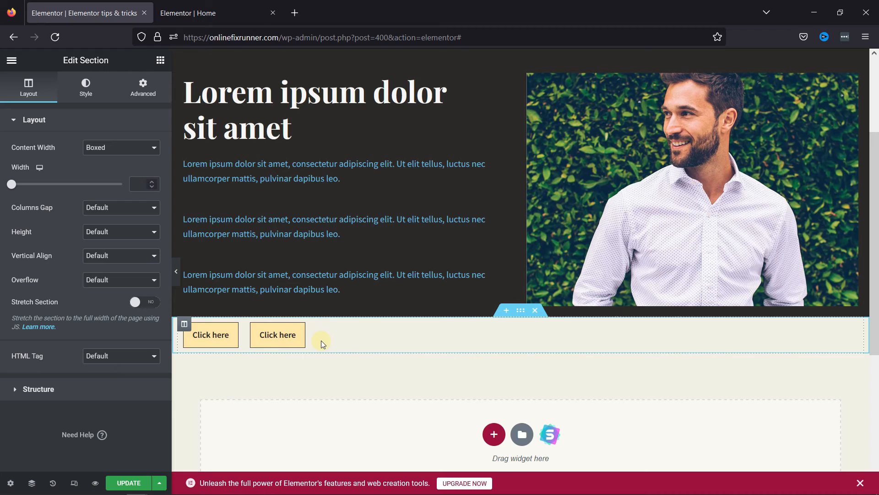
click(321, 335)
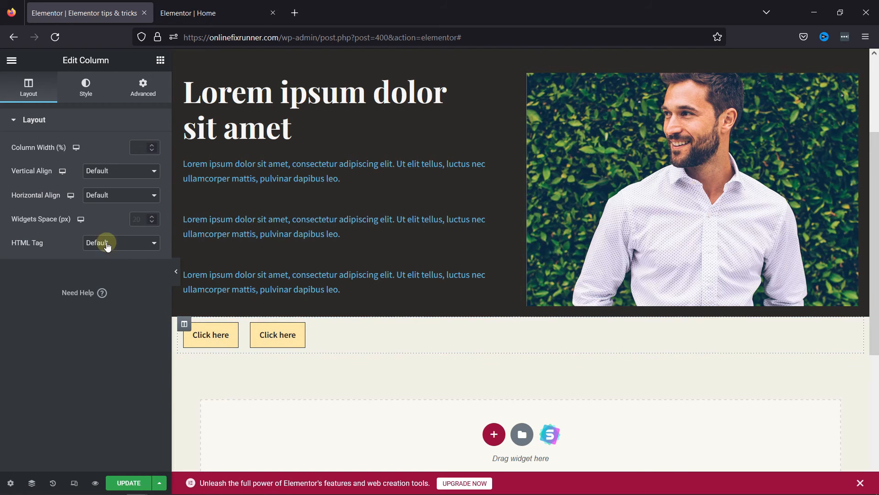
- Choose a Horizontal Align option in the column's Layout settings
click(120, 195)
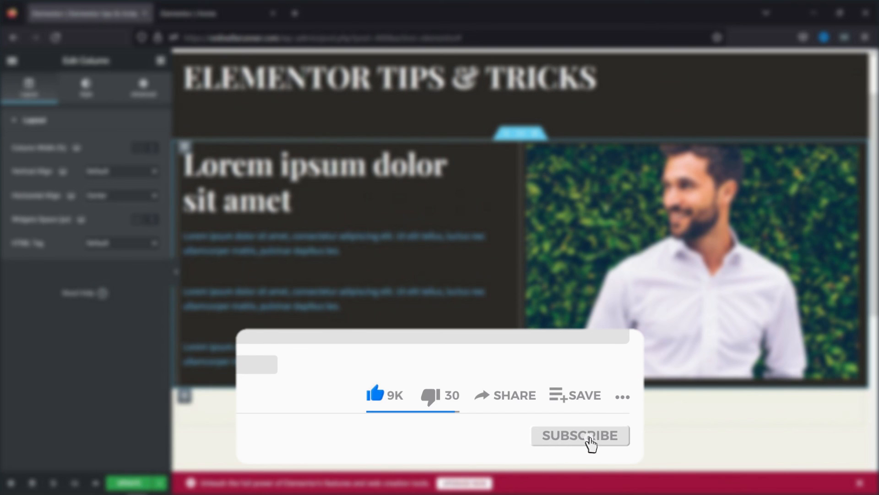
click(580, 436)
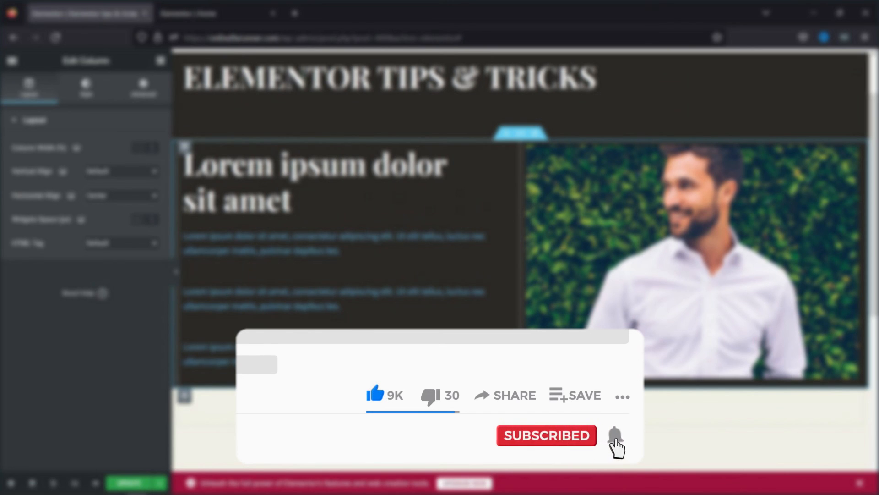
click(614, 435)
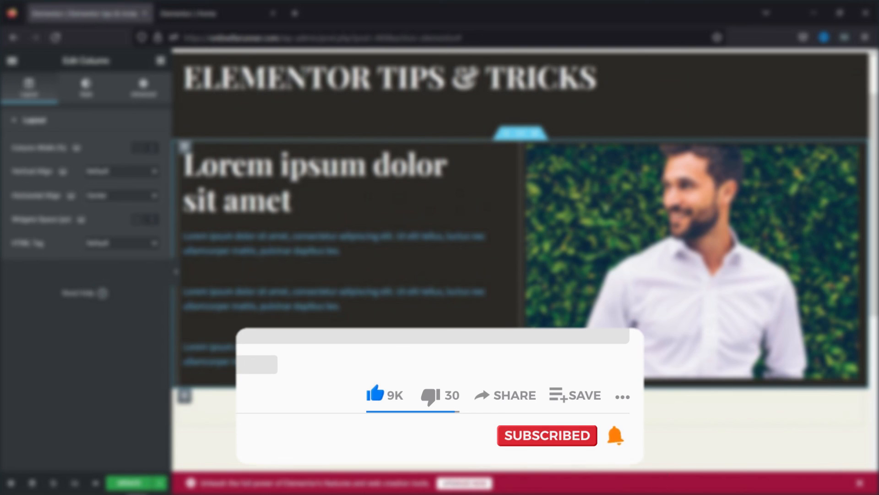